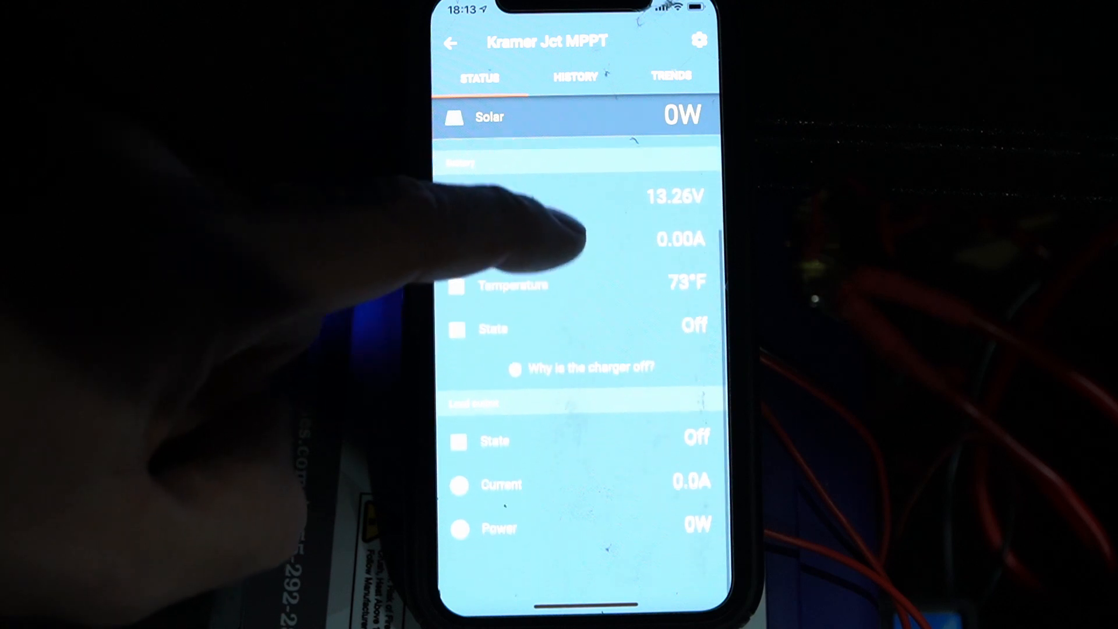
# Show the Kramer Jct MPPT's daily history: 200Wh today, 42kWh lifetime.
pyautogui.scroll(-3)
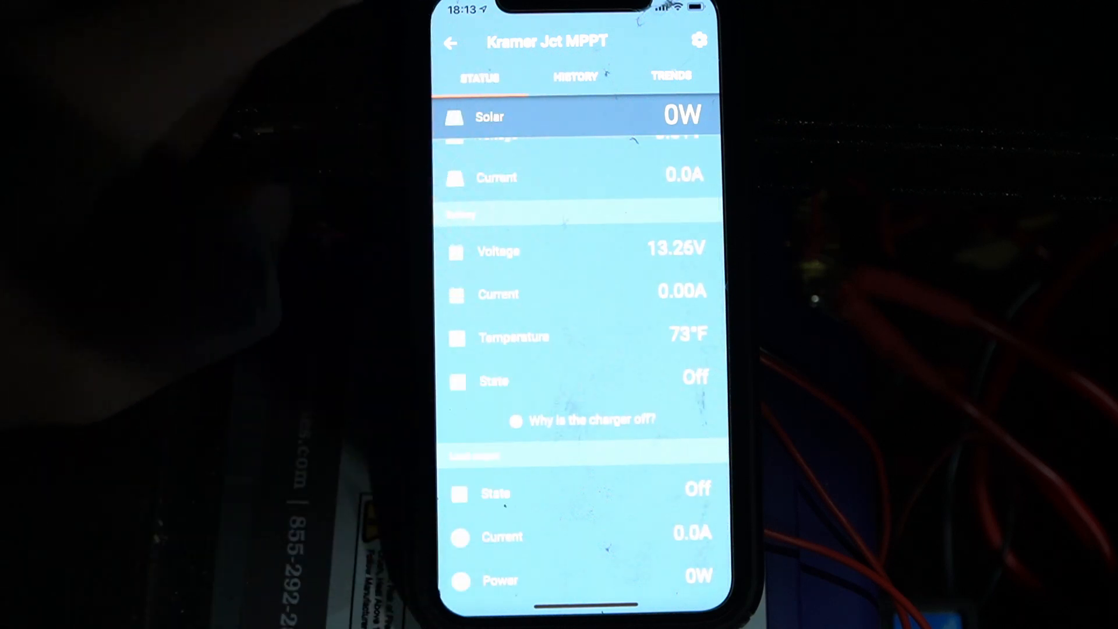
pyautogui.click(574, 77)
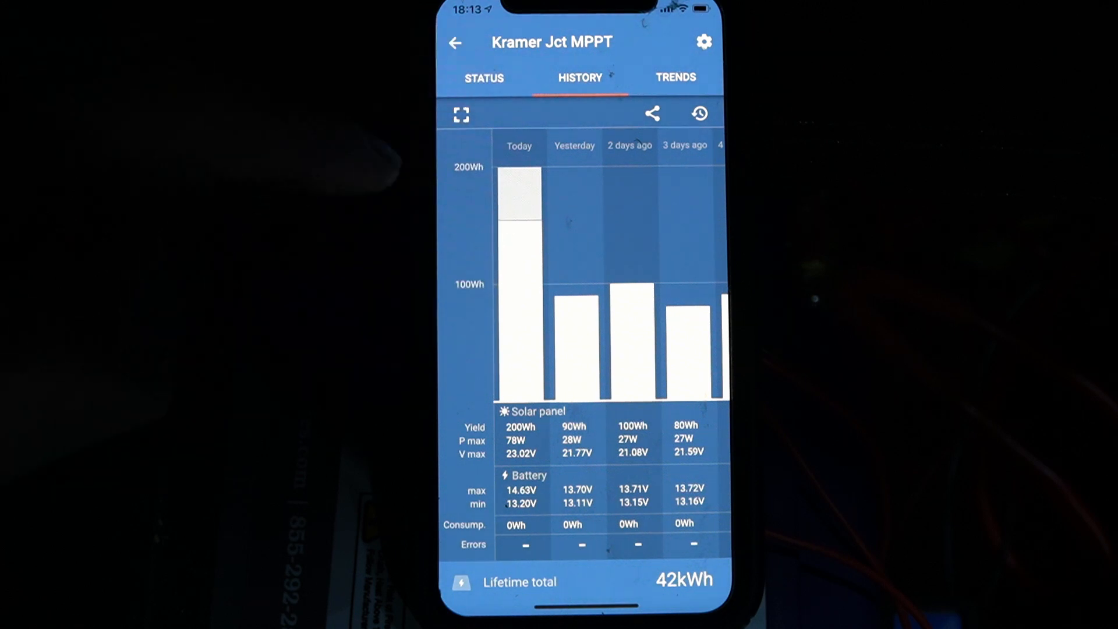
pyautogui.moveTo(442, 428)
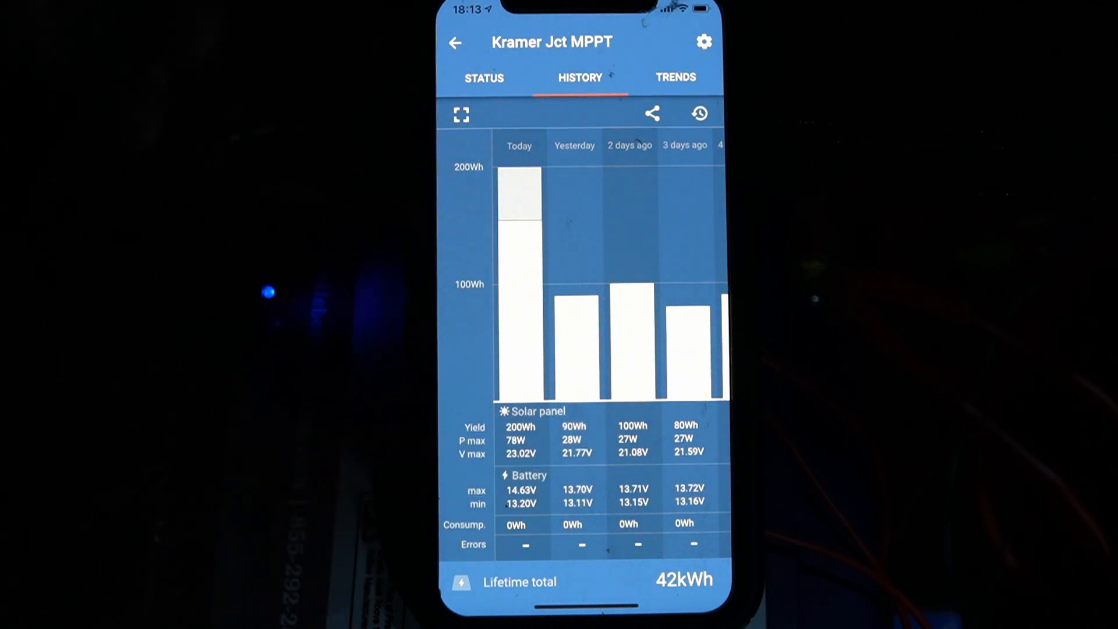
# Go back from the MPPT screen to the Kramer Jct device list.
pyautogui.click(675, 77)
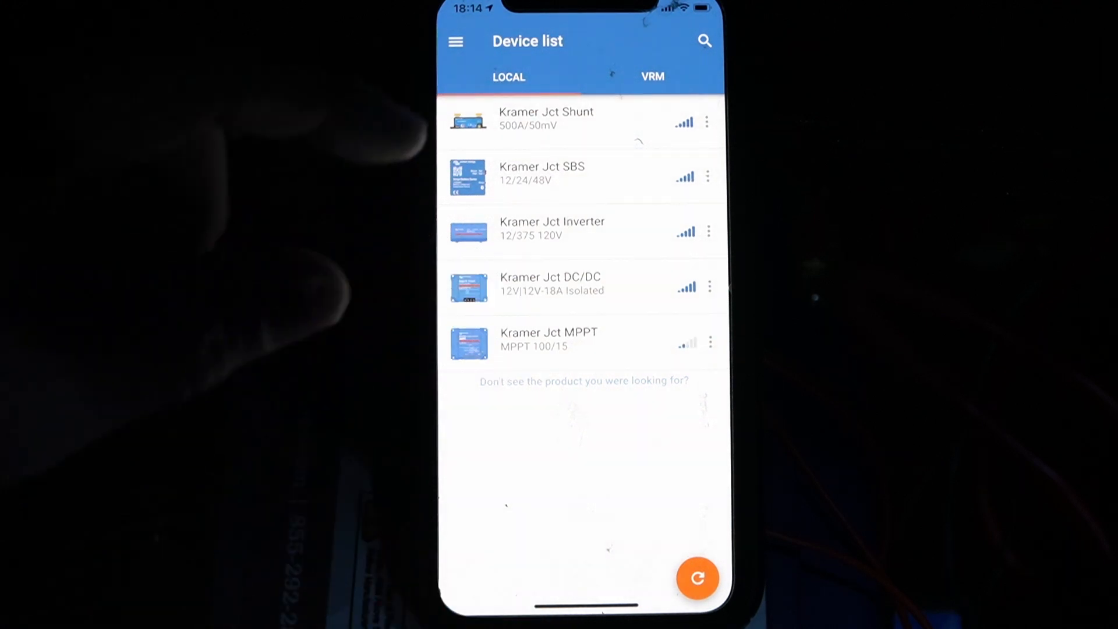
pyautogui.click(552, 285)
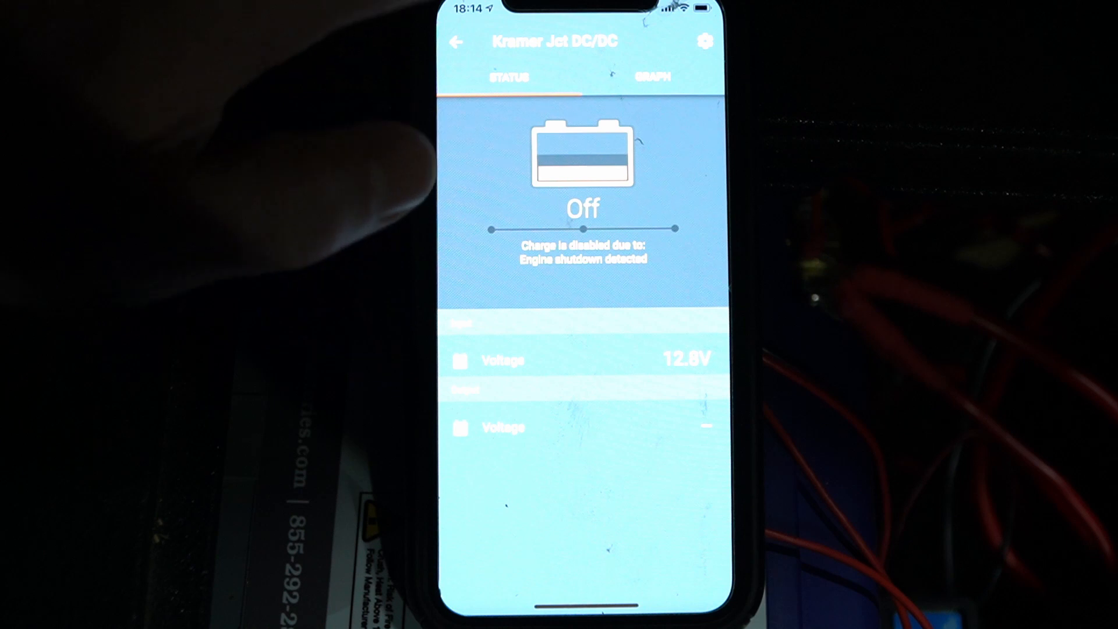
pyautogui.click(648, 77)
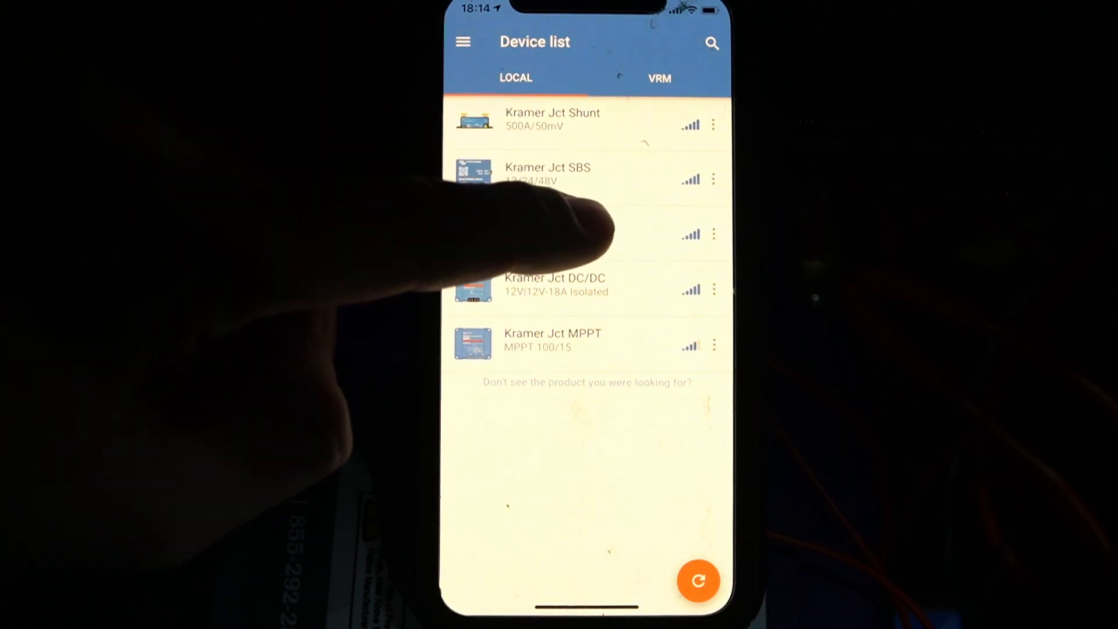
# Open Kramer Jct Inverter from the device list to see it inverting at 120V.
pyautogui.click(571, 233)
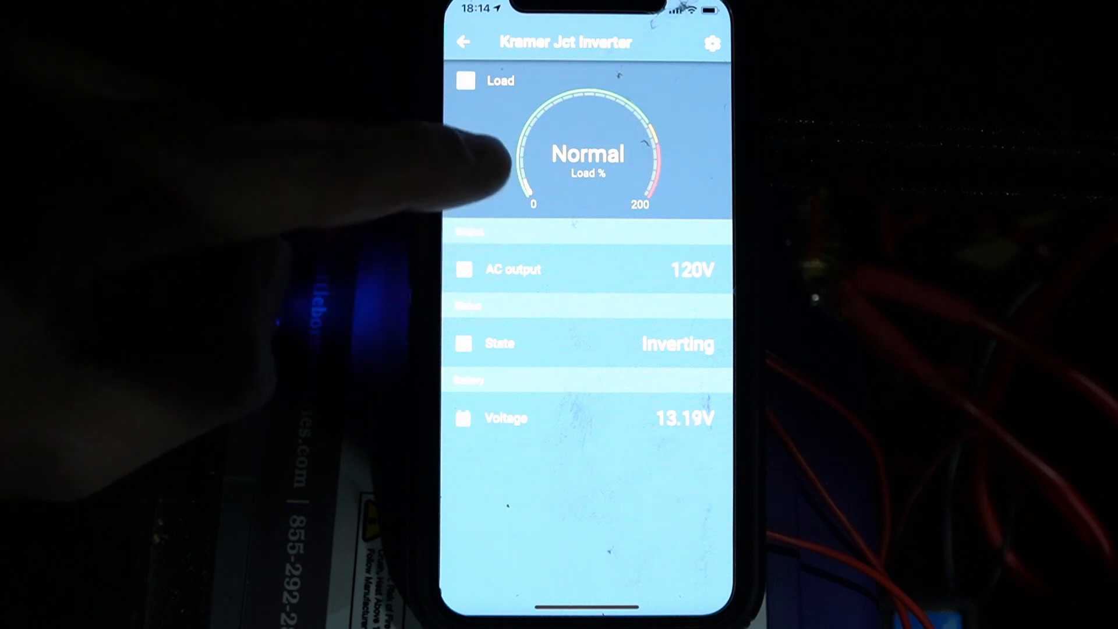
pyautogui.moveTo(464, 78)
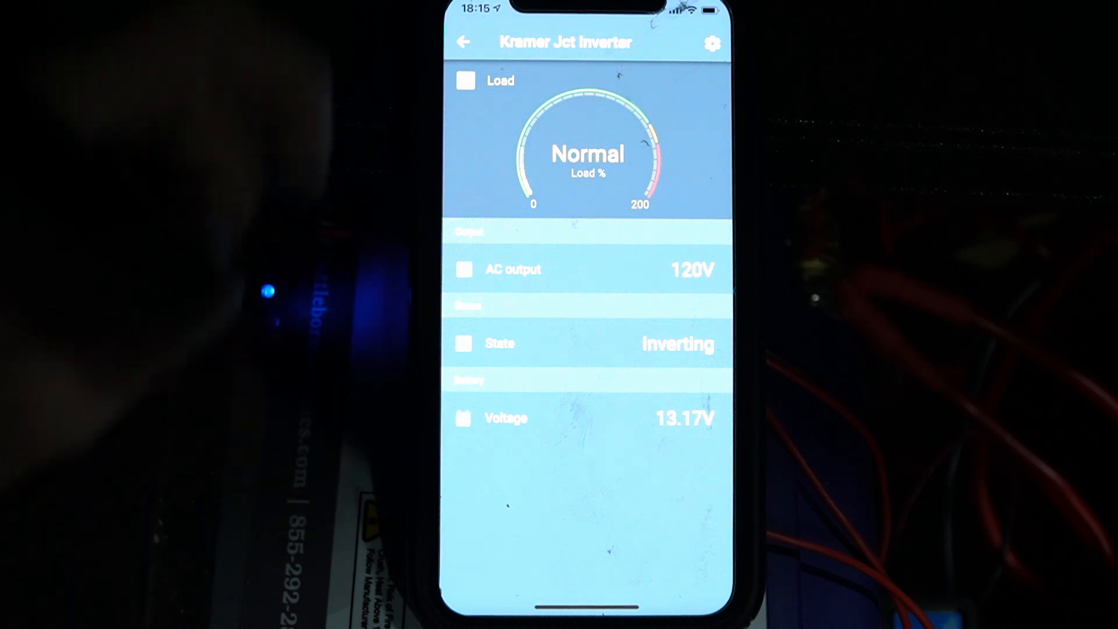
# Check the inverter settings (on, 120V/60Hz, 9.30V low-battery shutdown), then return to the list.
pyautogui.click(711, 42)
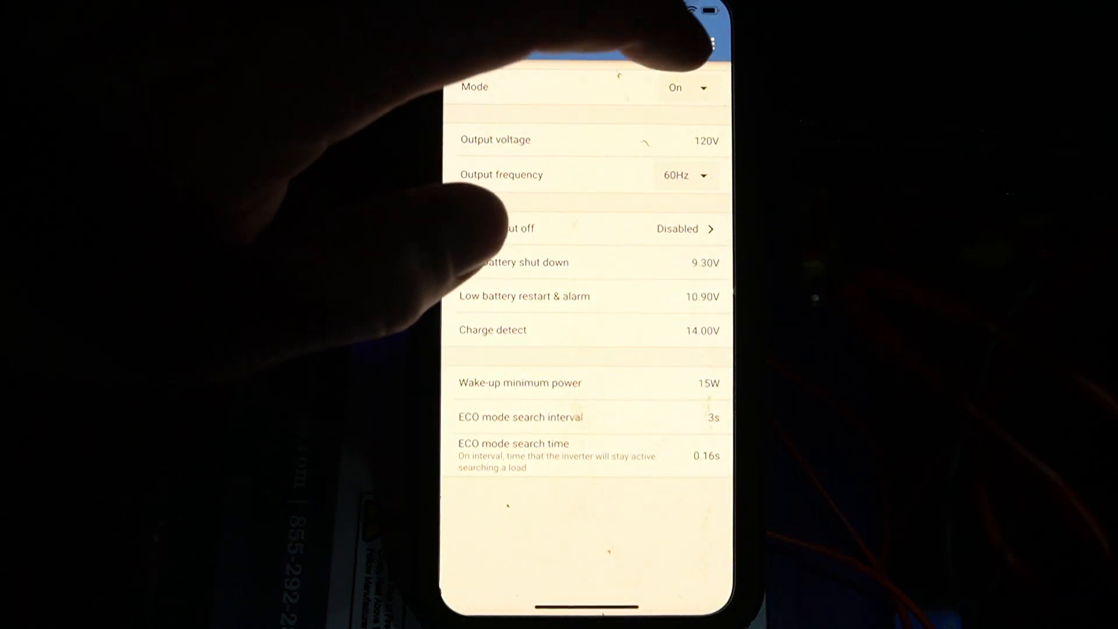
pyautogui.click(686, 87)
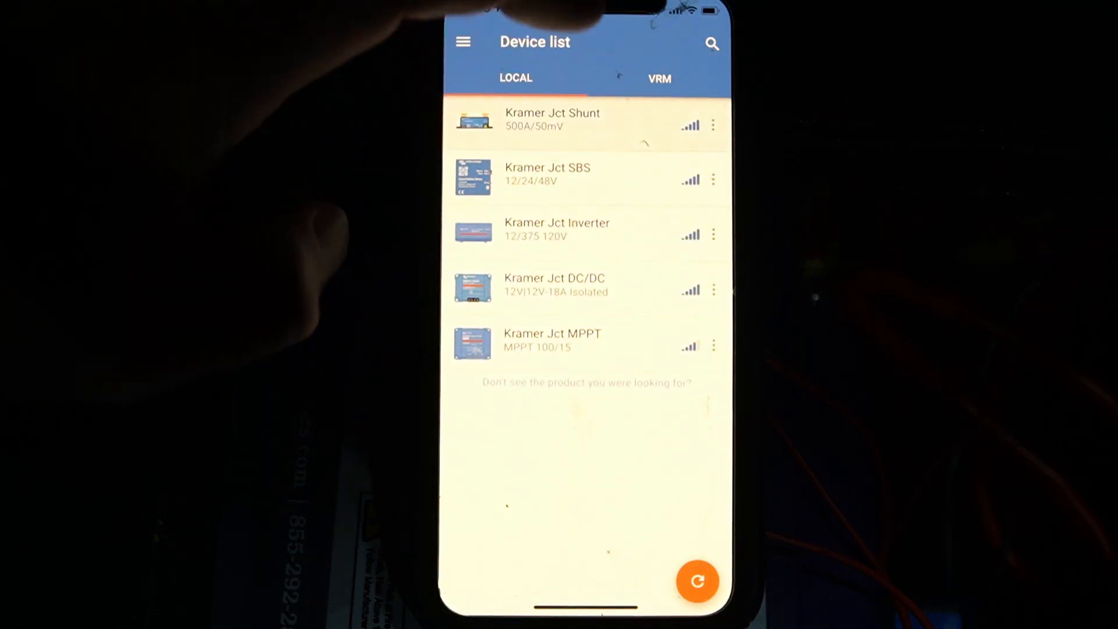
# Open Kramer Jct Shunt from the device list to view its 94% state of charge.
pyautogui.click(551, 121)
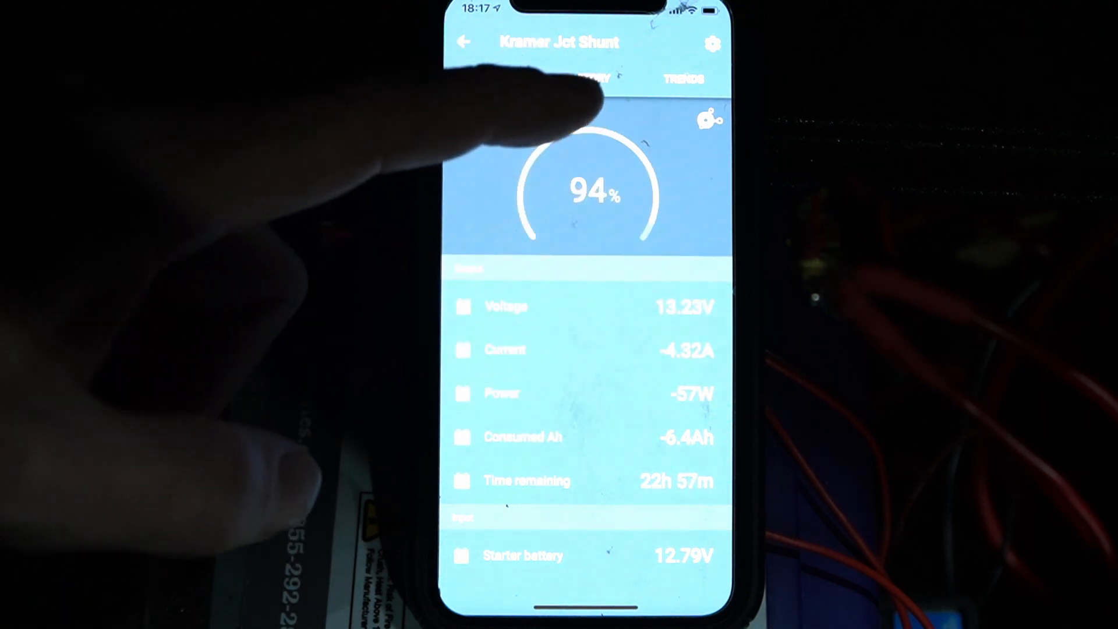
pyautogui.click(489, 78)
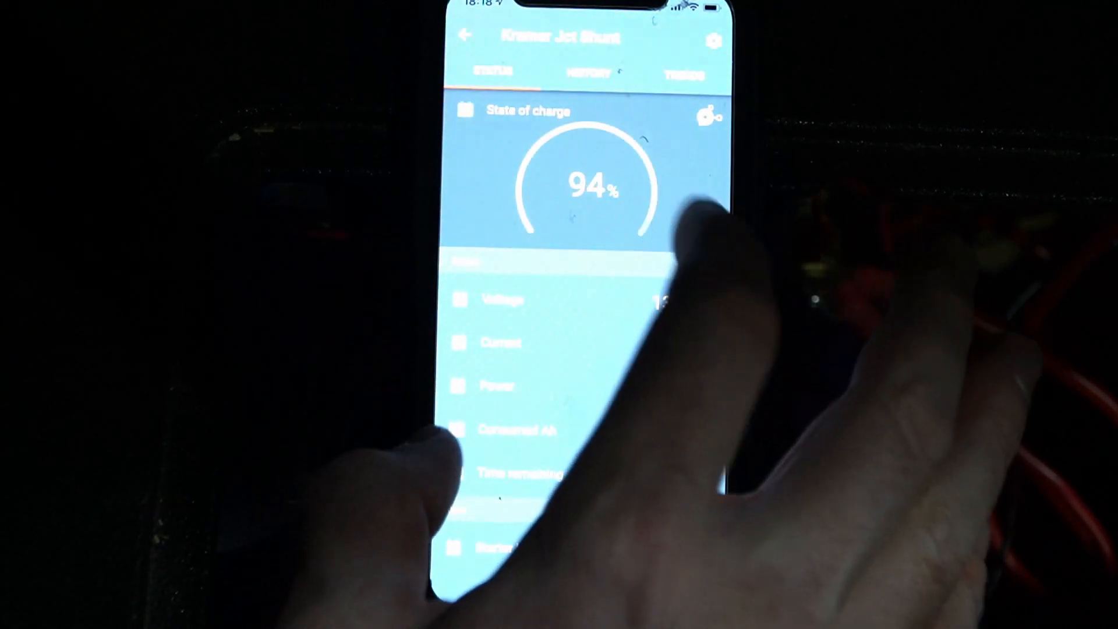
# Review the shunt's history (3 cycles, 12.97–14.66V), then open its trends chart.
pyautogui.click(589, 73)
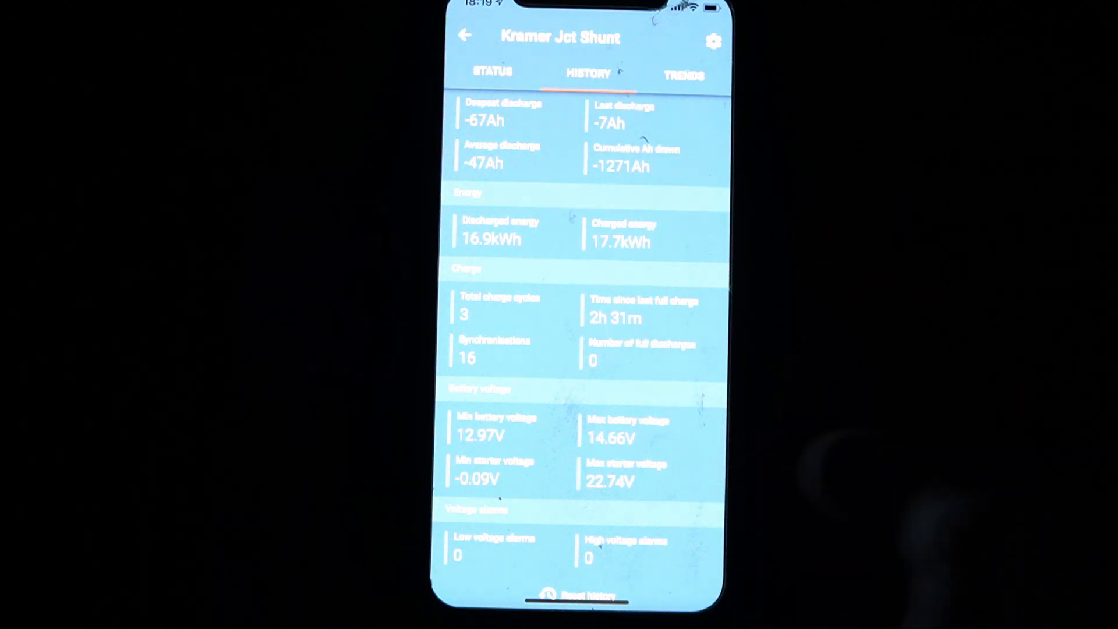
pyautogui.click(683, 74)
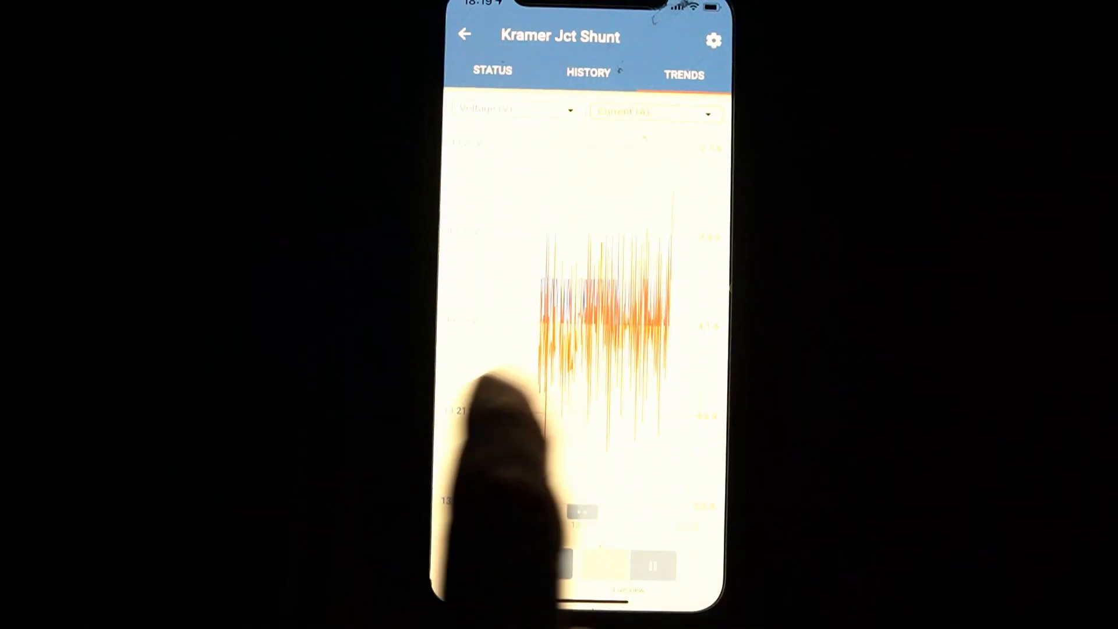